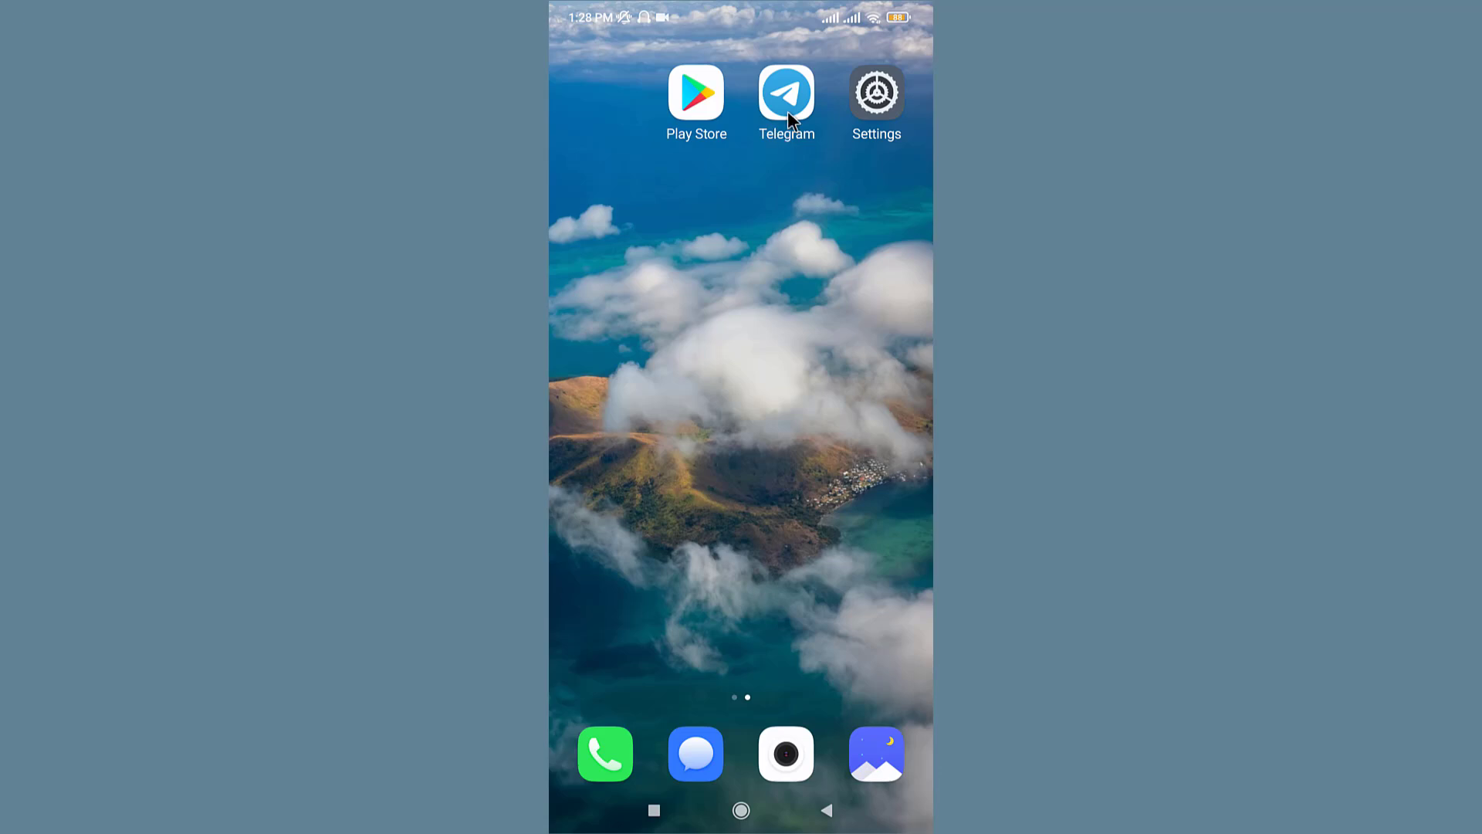
Launch Telegram and go to its Settings page from the navigation menu.
{"action": "left_click", "coordinate": [786, 94]}
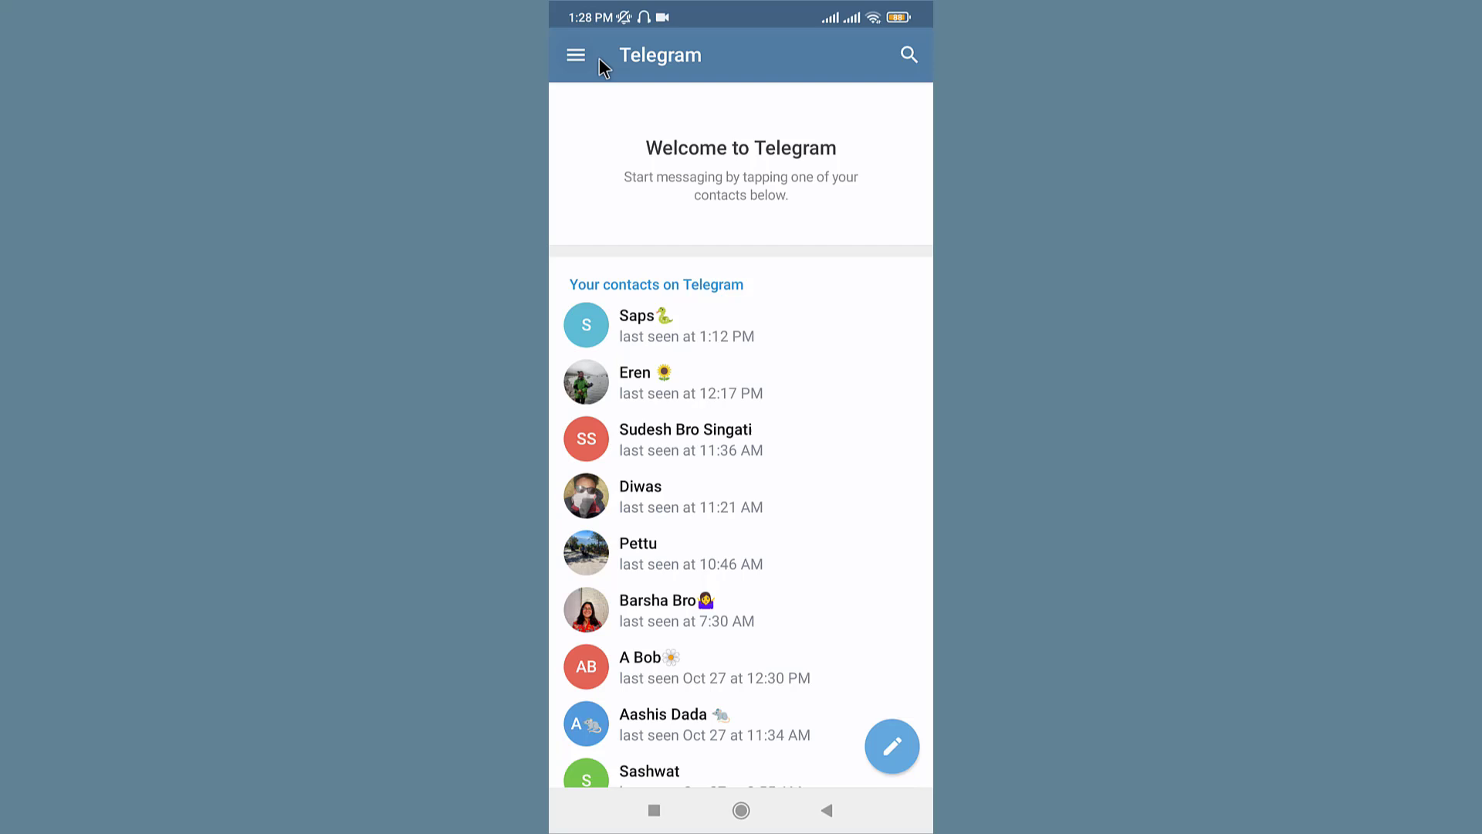
{"action": "left_click", "coordinate": [576, 55]}
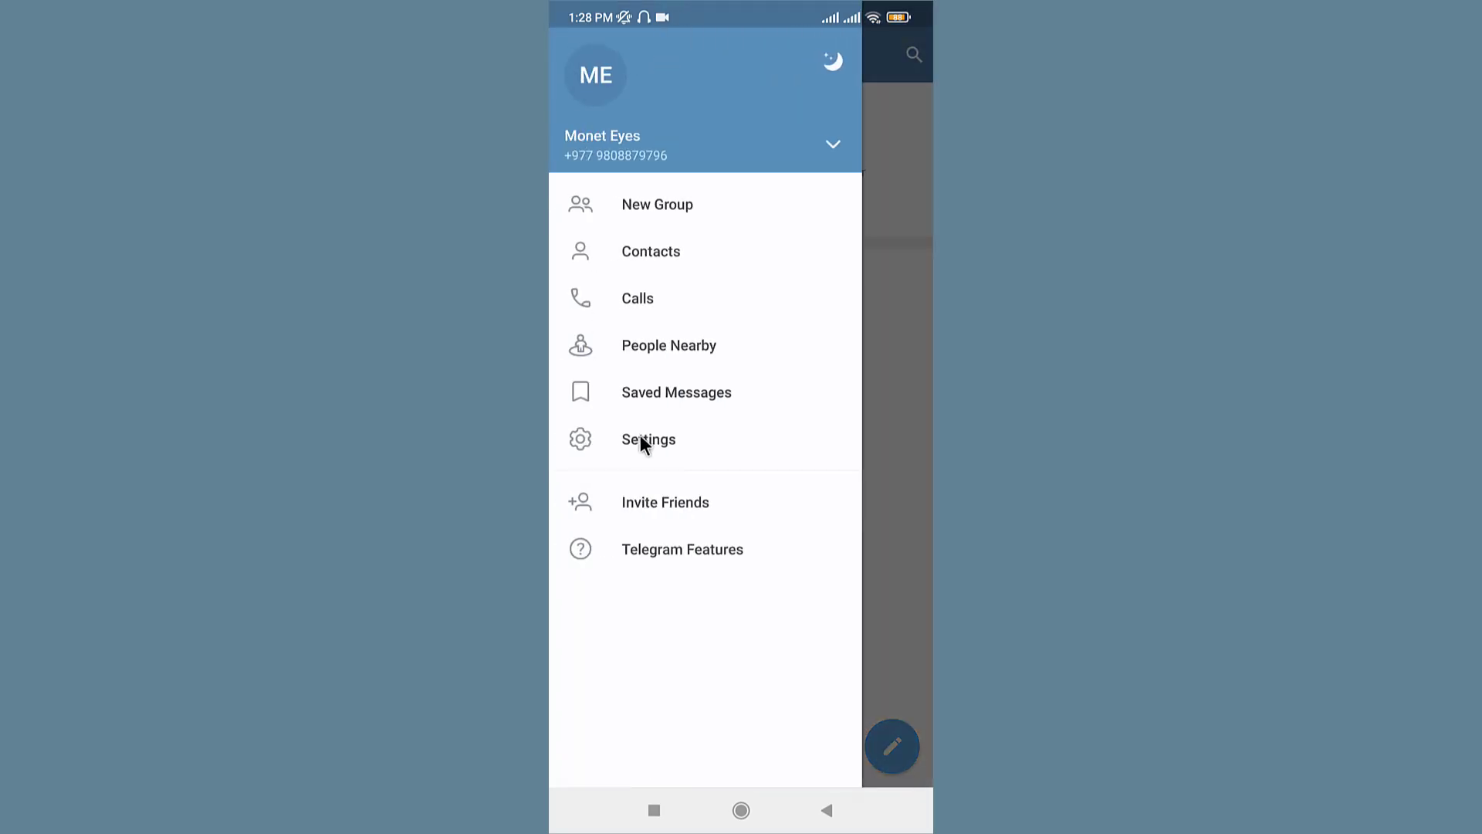
{"action": "left_click", "coordinate": [649, 438]}
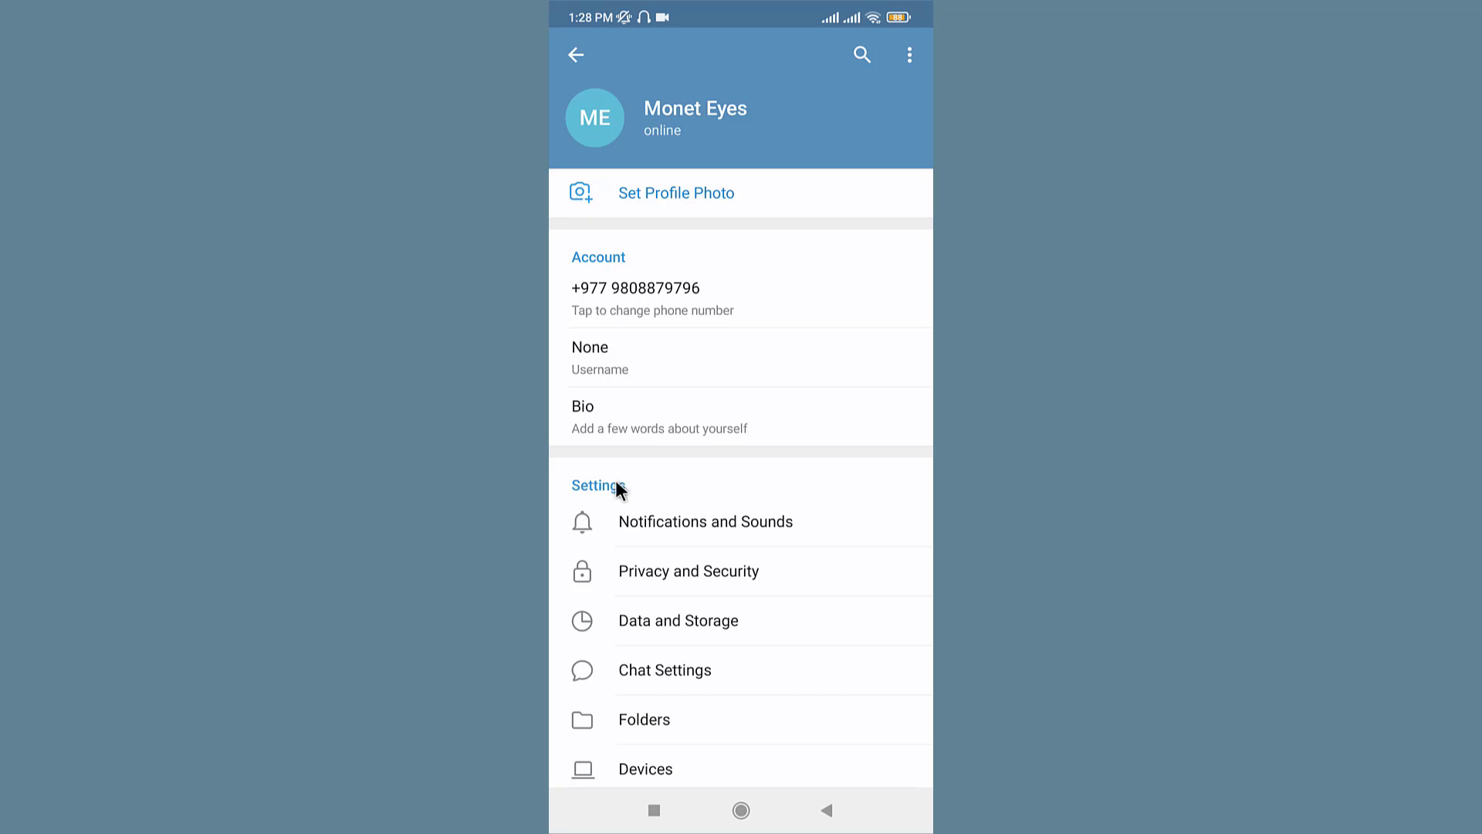
{"action": "mouse_move", "coordinate": [747, 639]}
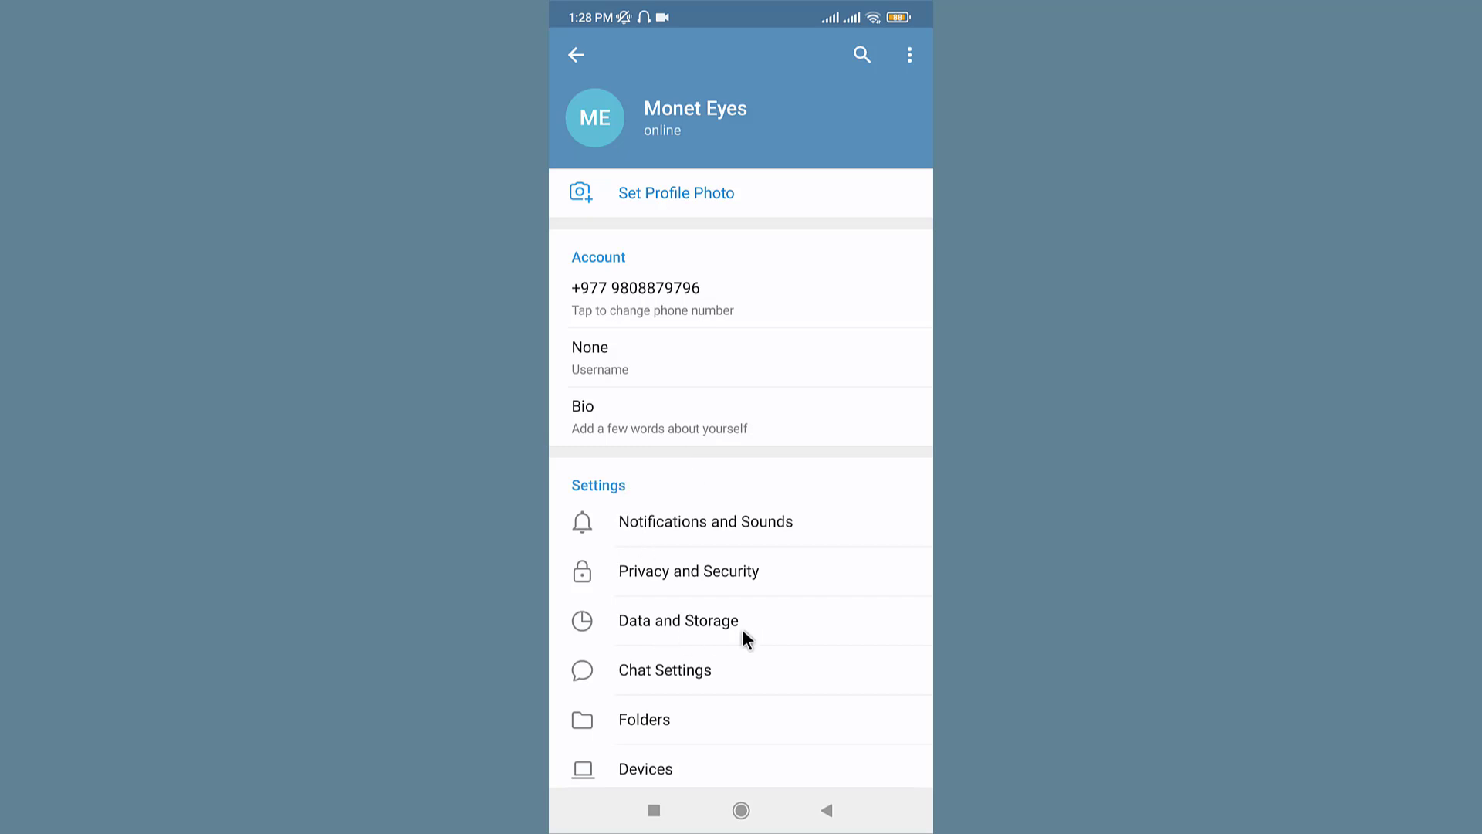
Go to Data and Storage, adjust automatic media download, and enter the Wi-Fi auto-download options.
{"action": "left_click", "coordinate": [678, 620]}
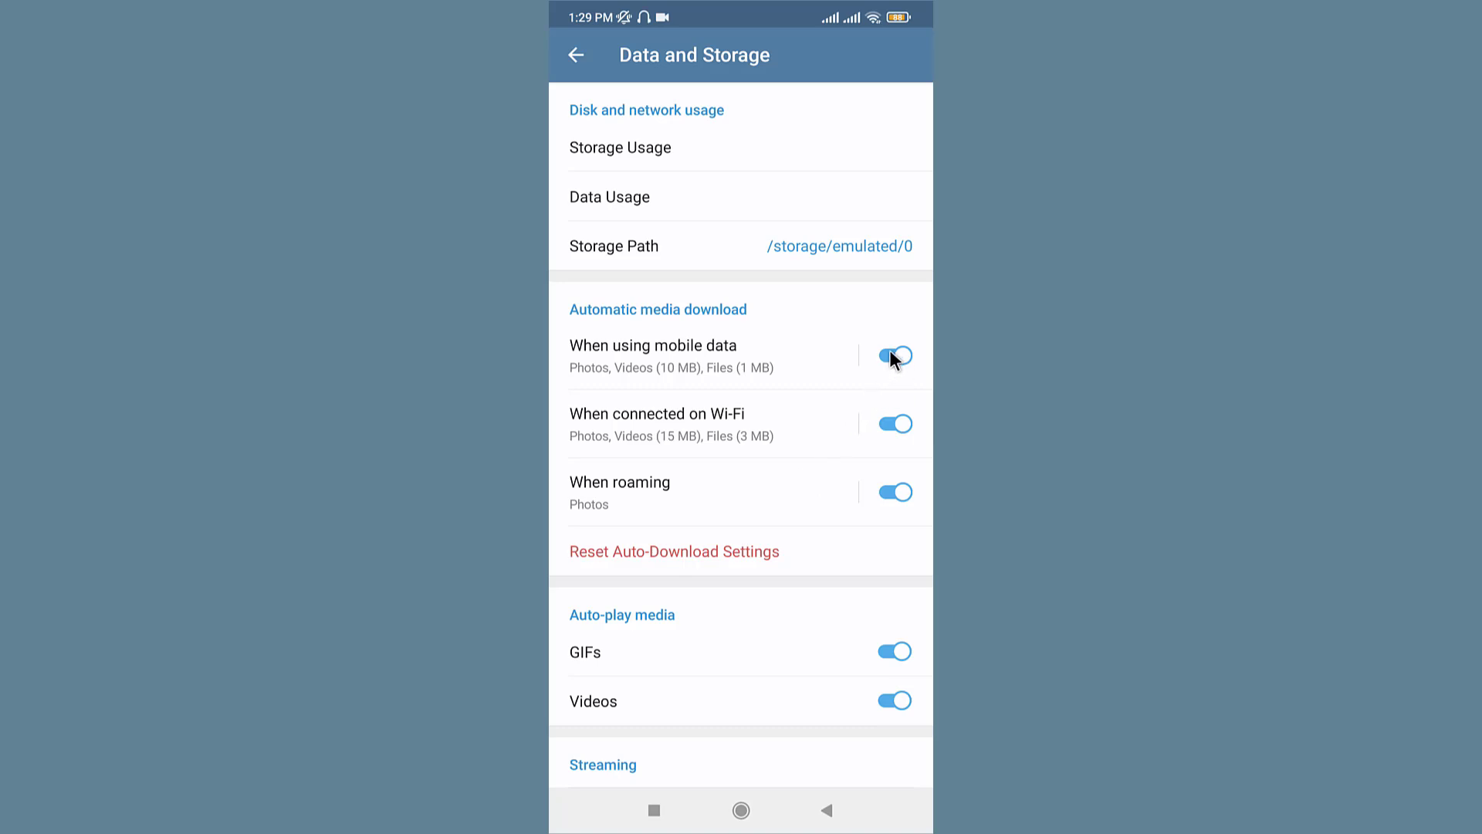
{"action": "left_click", "coordinate": [894, 356]}
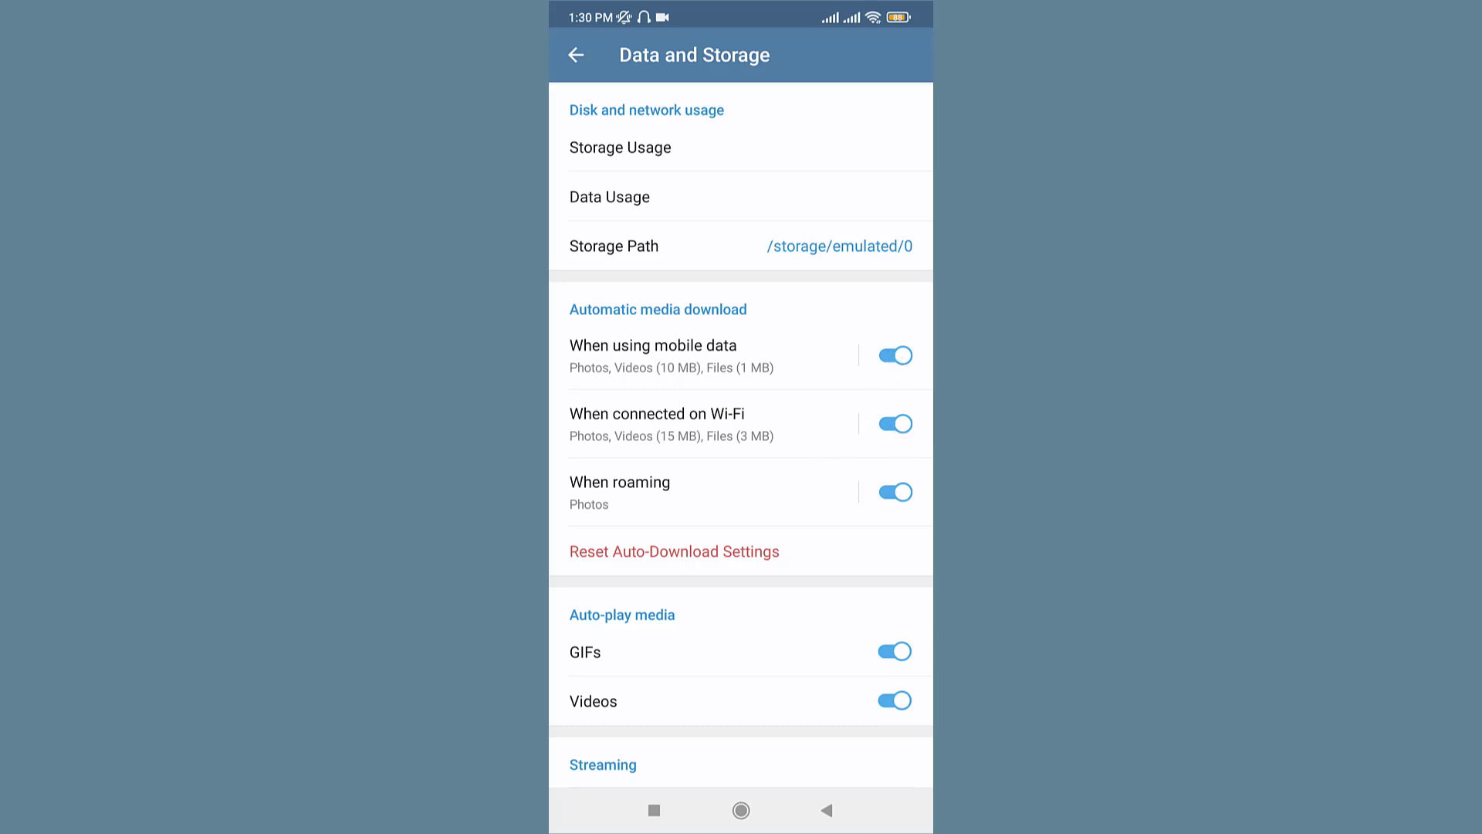
{"action": "mouse_move", "coordinate": [927, 479]}
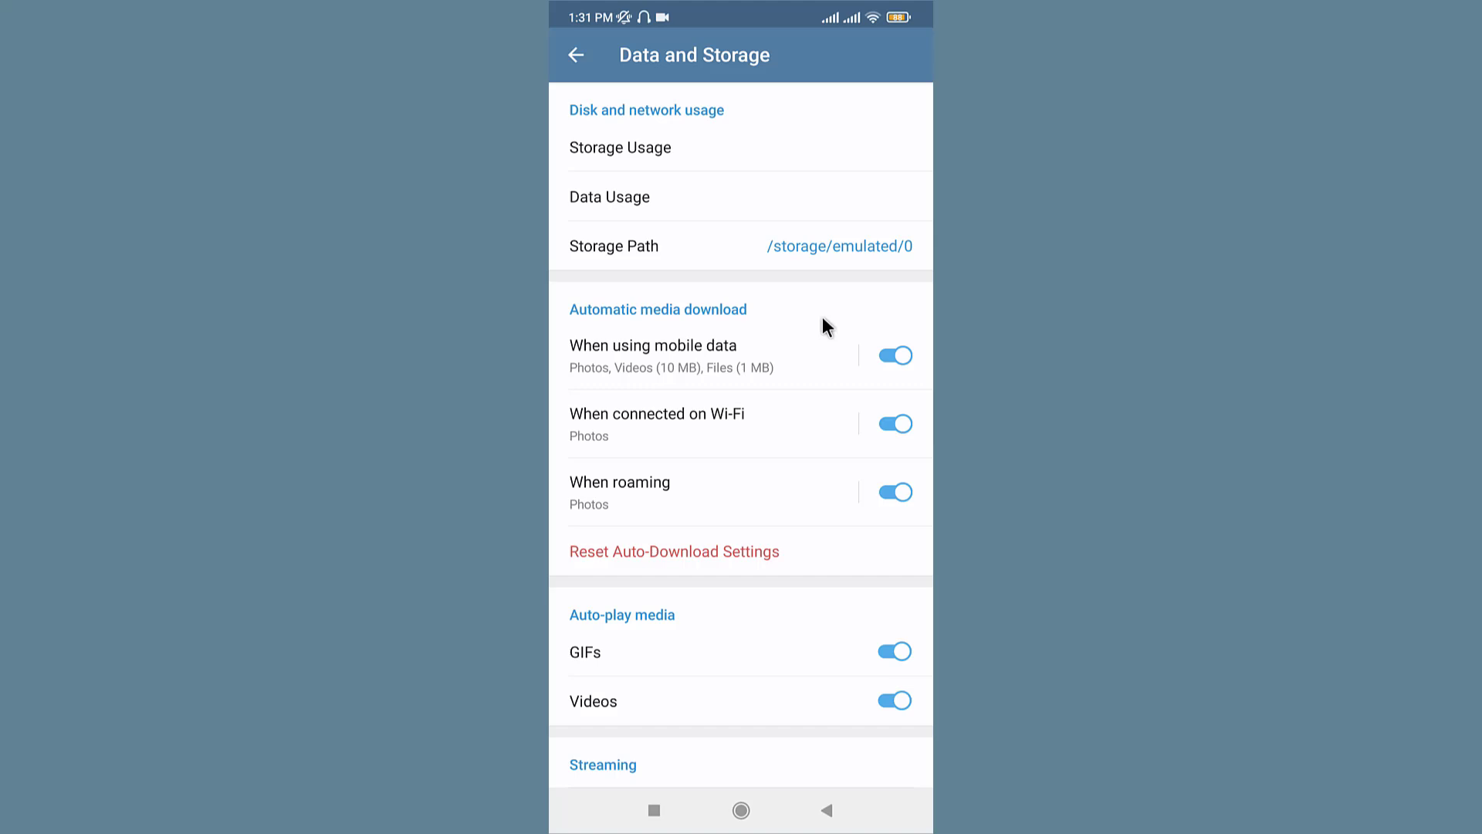
{"action": "mouse_move", "coordinate": [680, 442]}
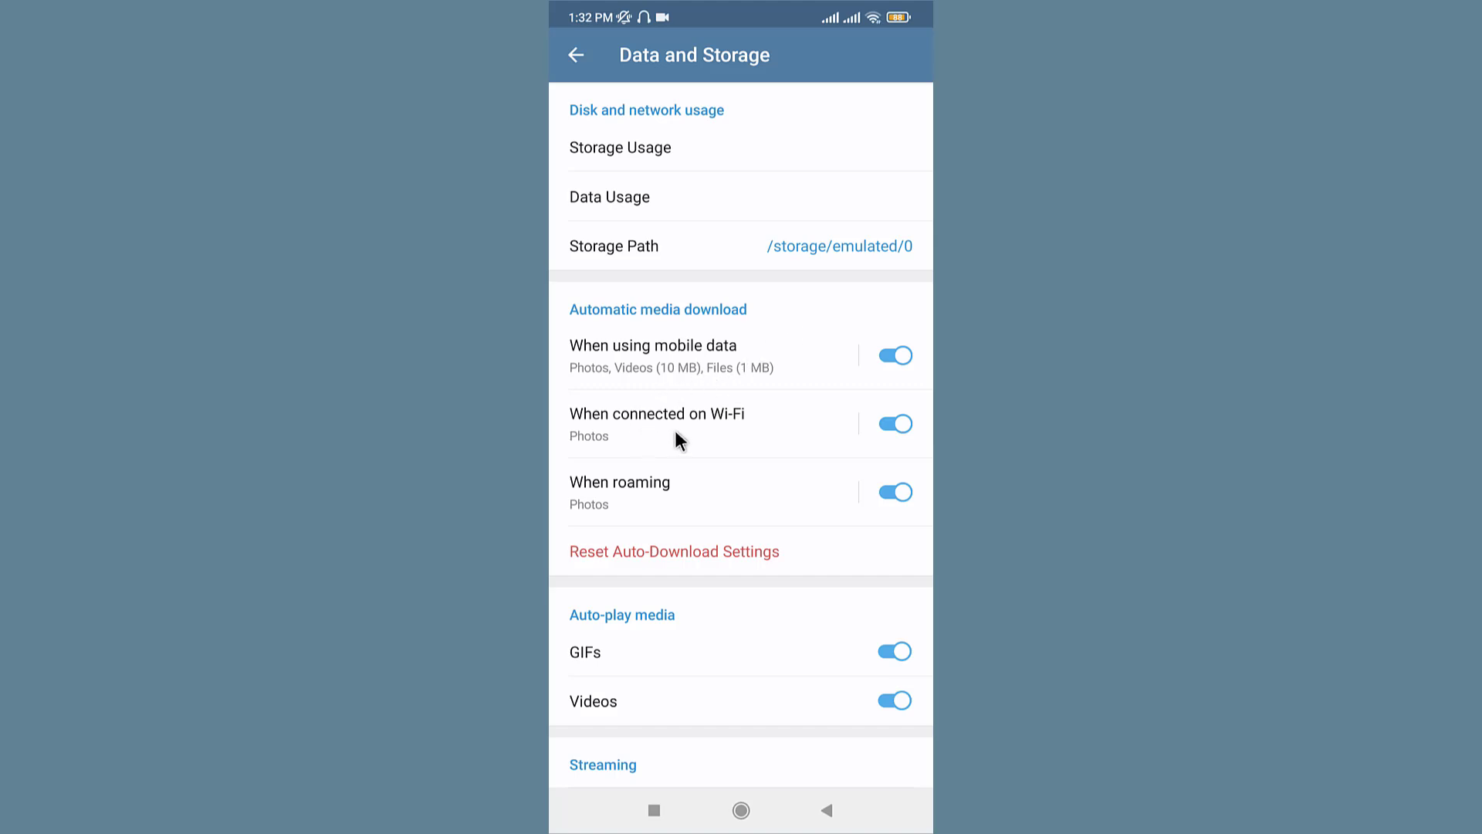
{"action": "left_click", "coordinate": [658, 414]}
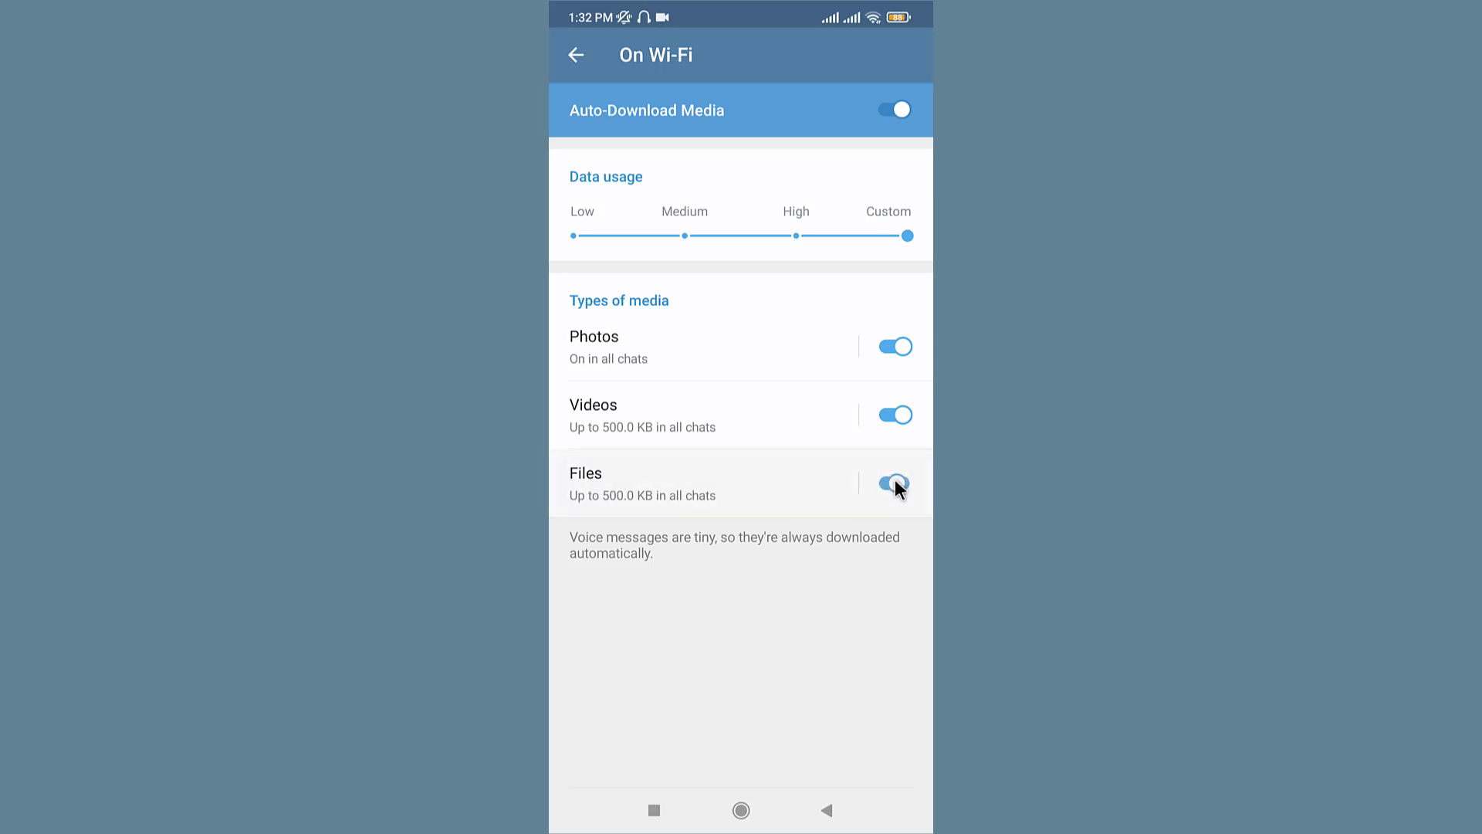
Enable automatic file downloads over Wi-Fi alongside photos and videos up to 500 KB.
{"action": "left_click", "coordinate": [891, 482]}
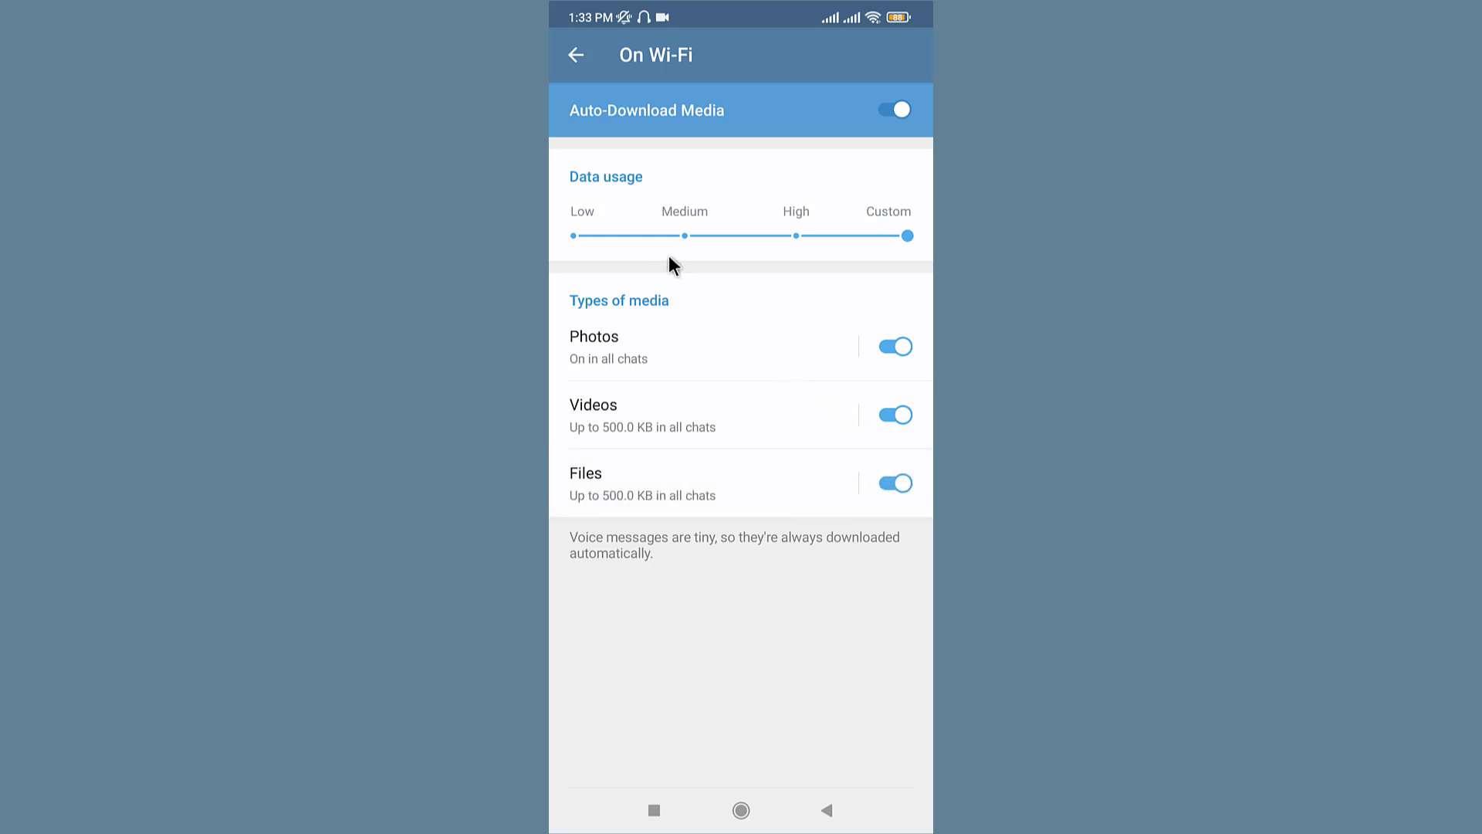
{"action": "mouse_move", "coordinate": [820, 250]}
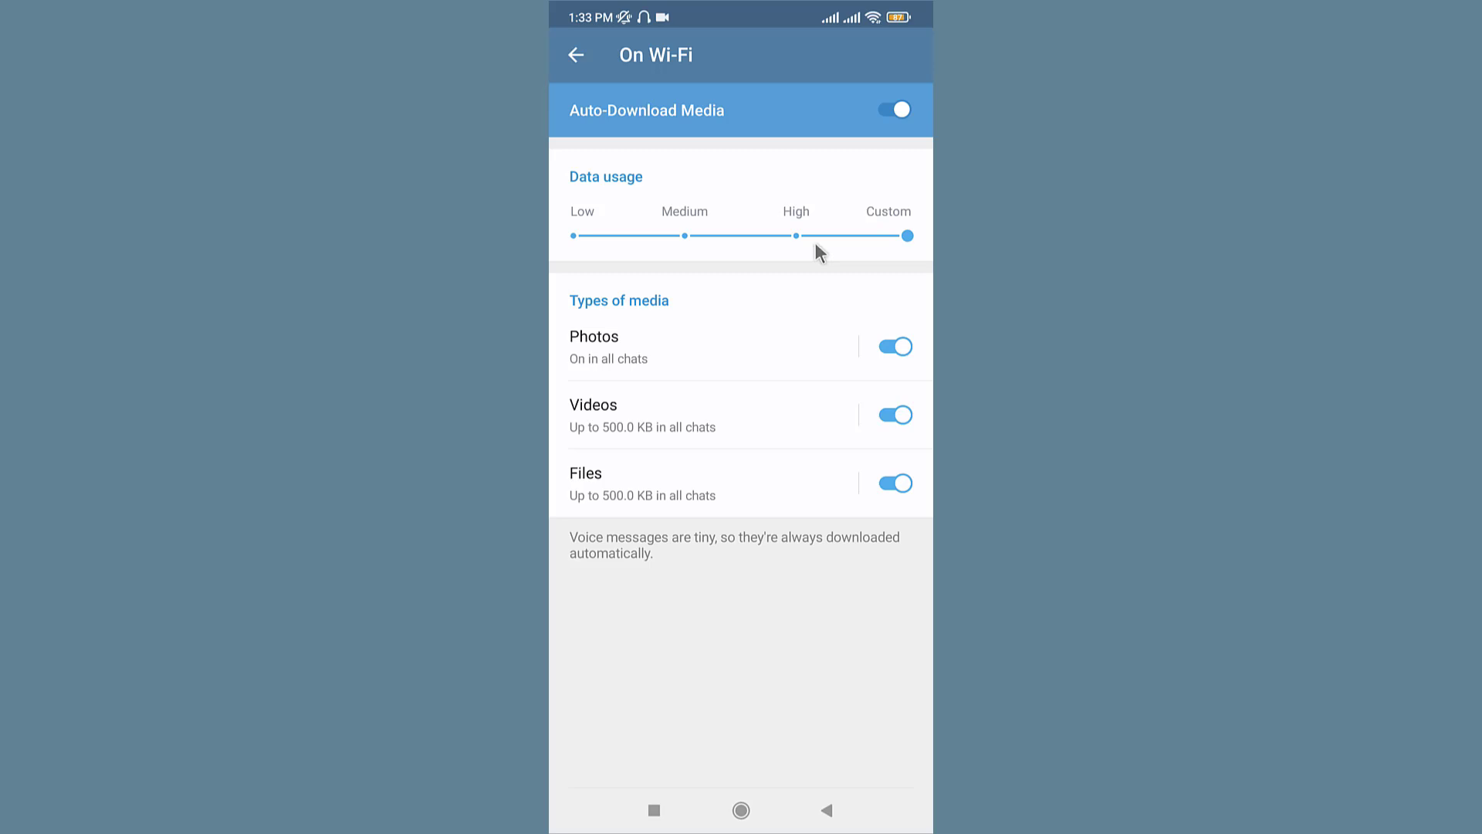
{"action": "mouse_move", "coordinate": [722, 179]}
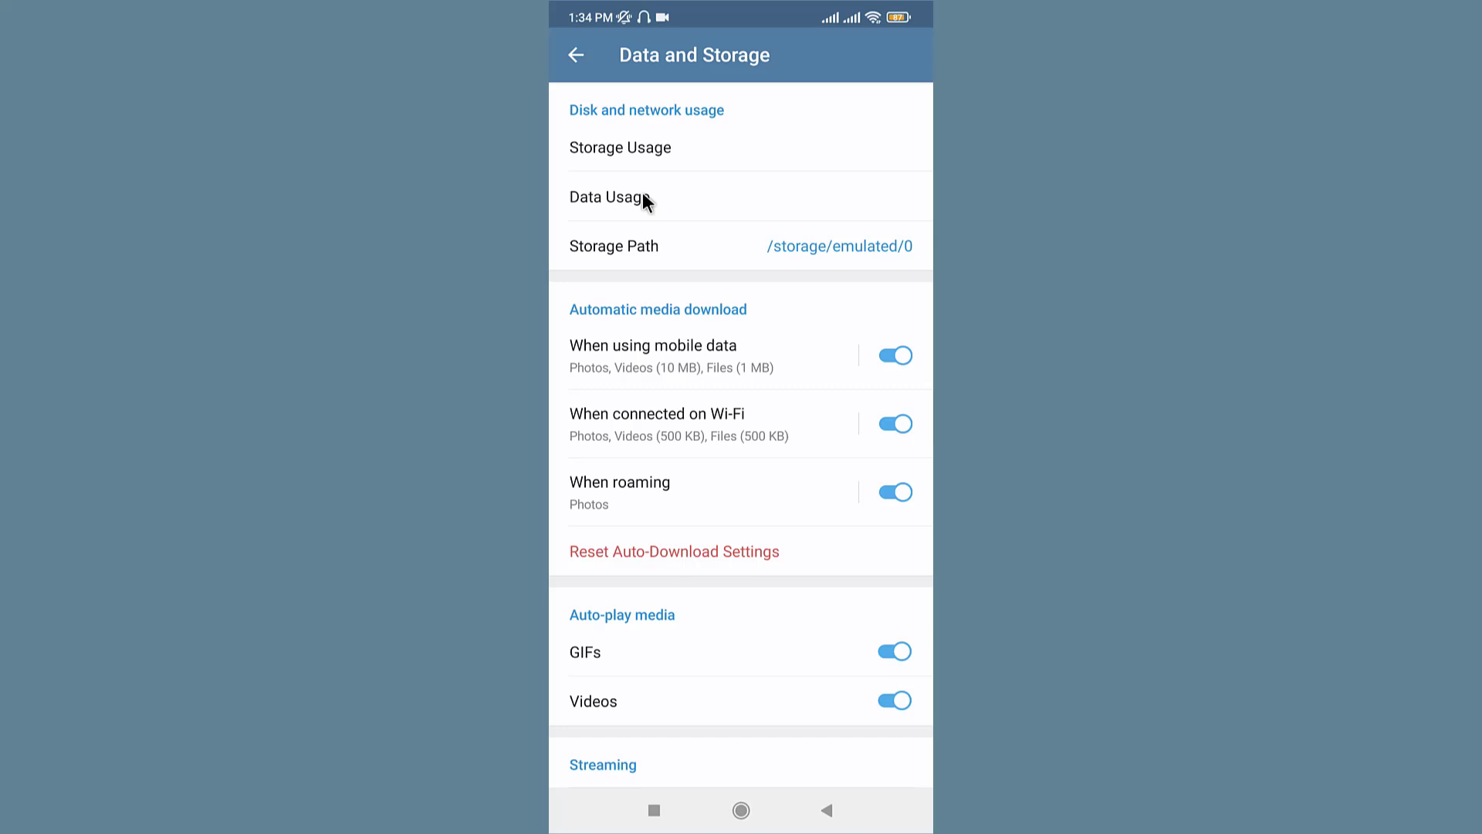
Clear the Telegram cache from Storage Usage, leaving only the 36 KB local database.
{"action": "left_click", "coordinate": [621, 149]}
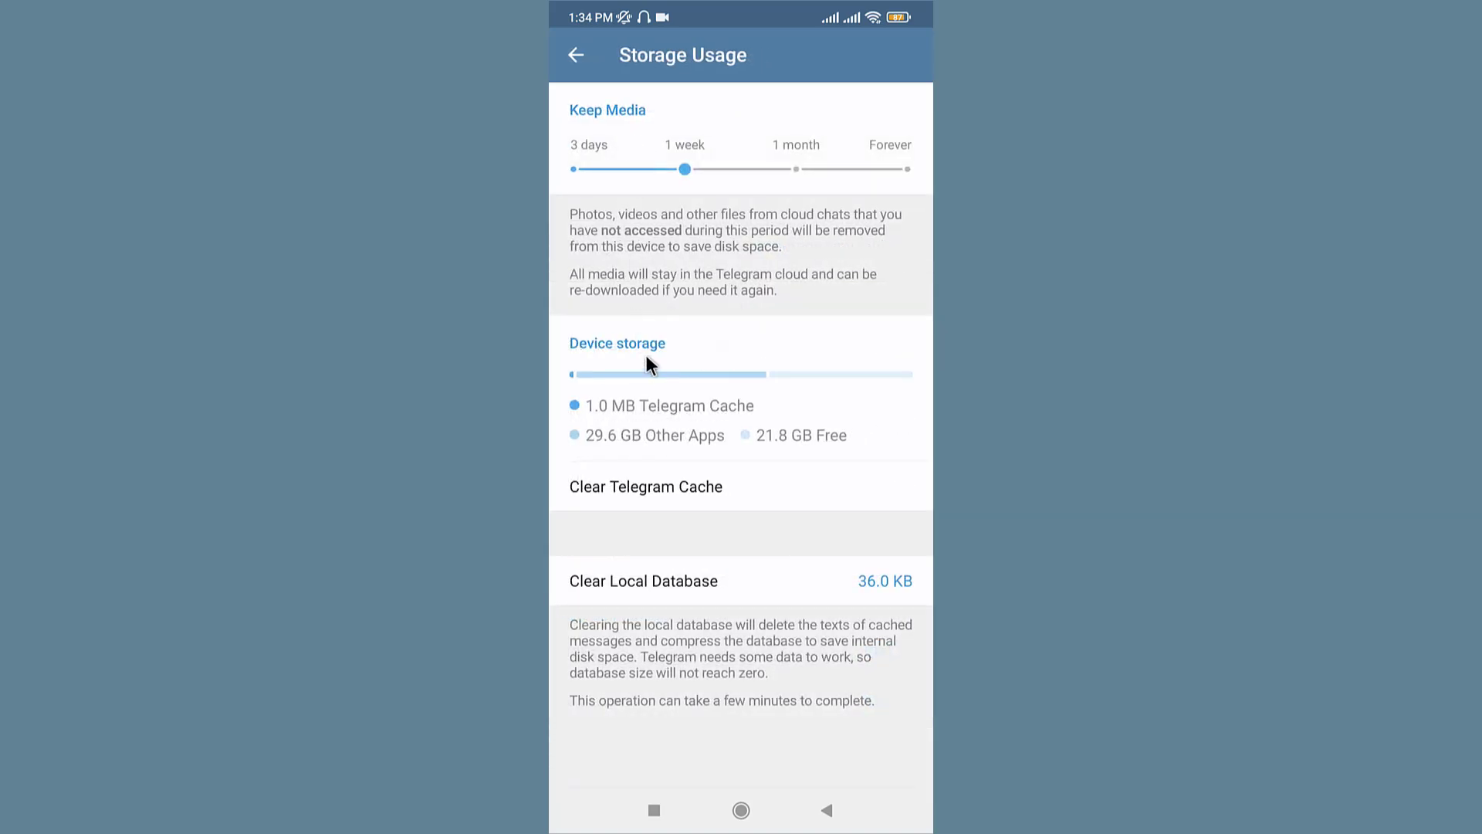
{"action": "mouse_move", "coordinate": [624, 495]}
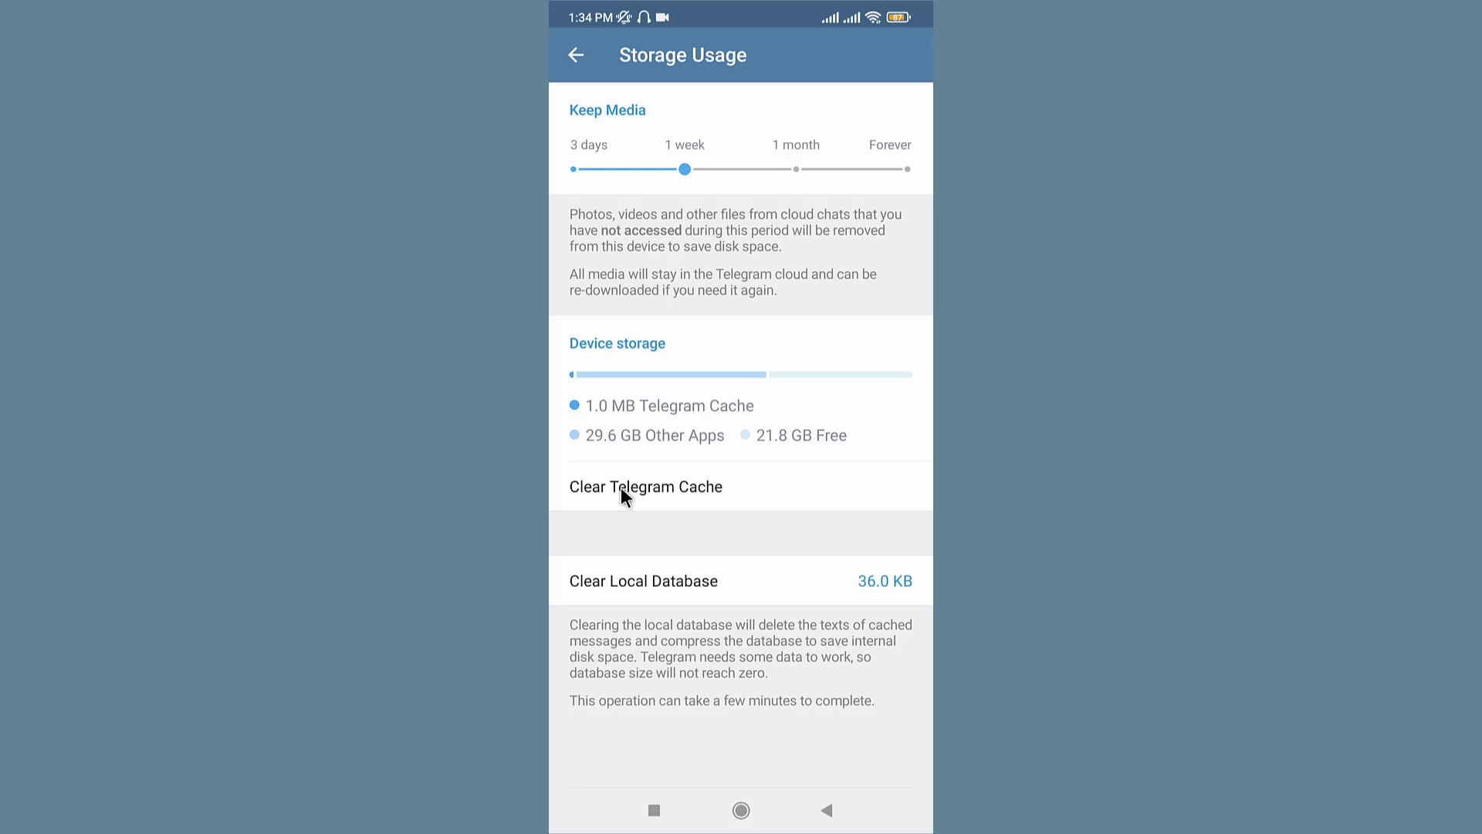
{"action": "left_click", "coordinate": [646, 487]}
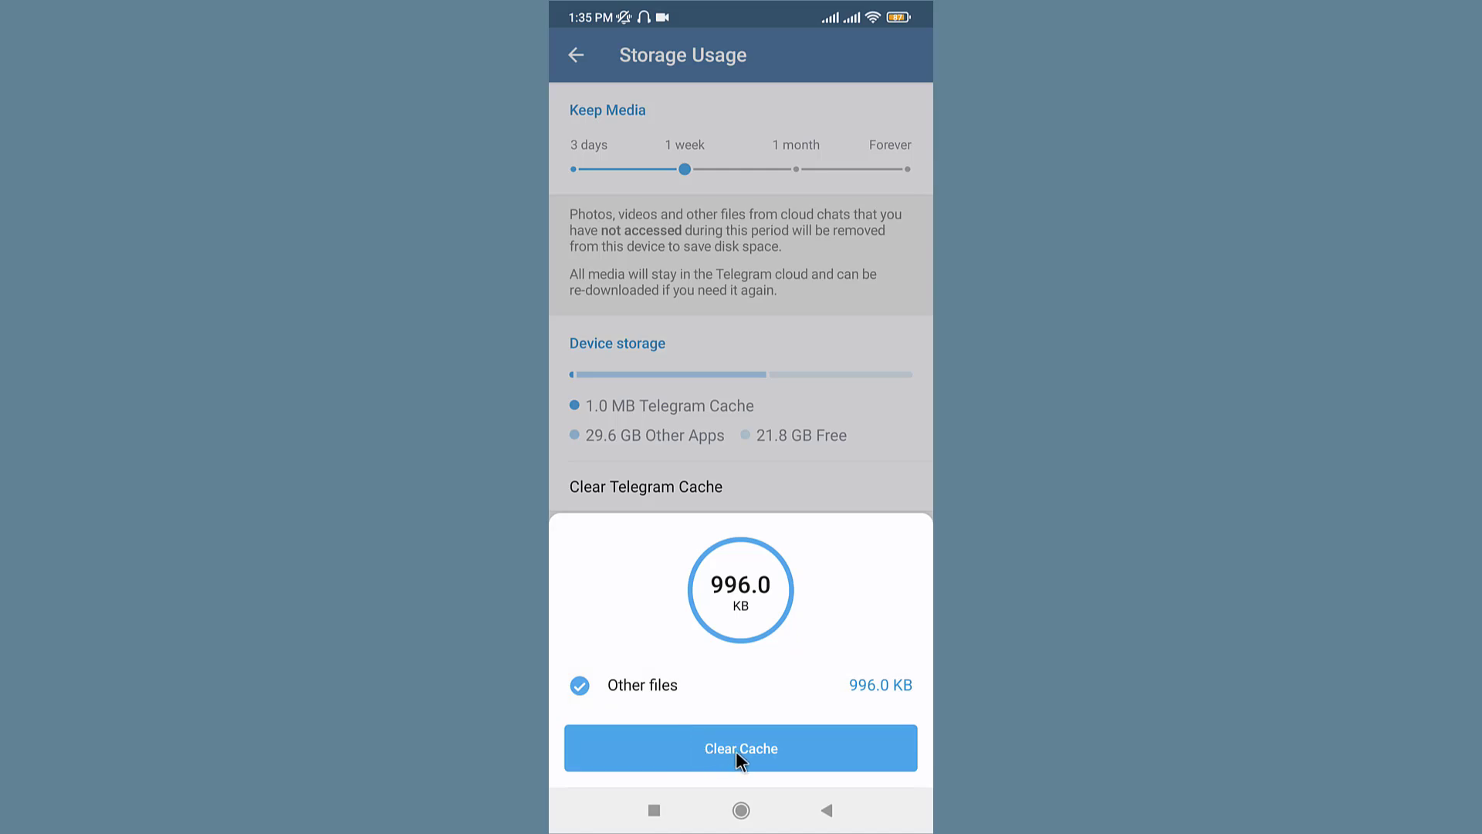
{"action": "left_click", "coordinate": [740, 747]}
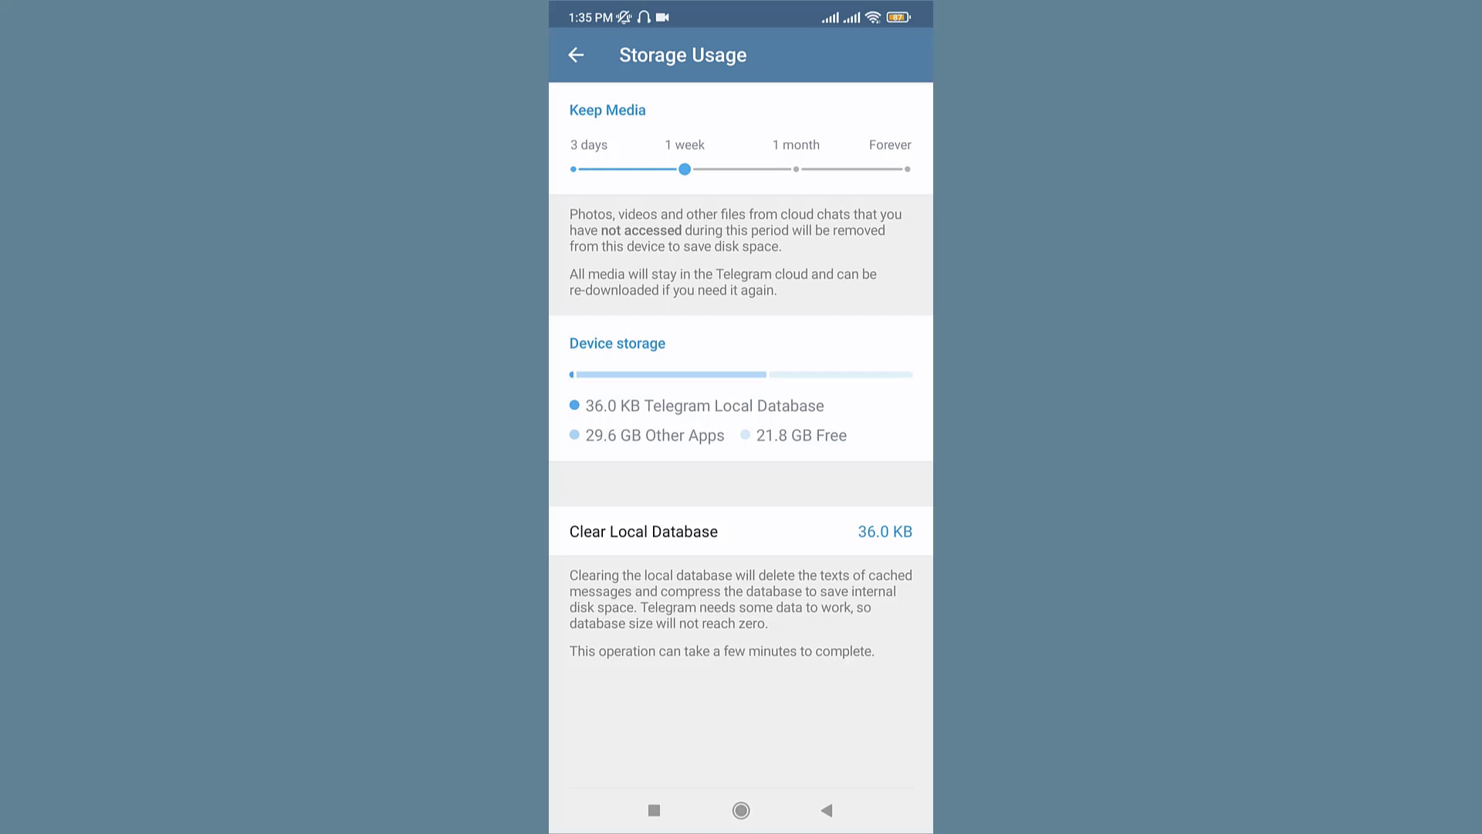
{"action": "mouse_move", "coordinate": [750, 774]}
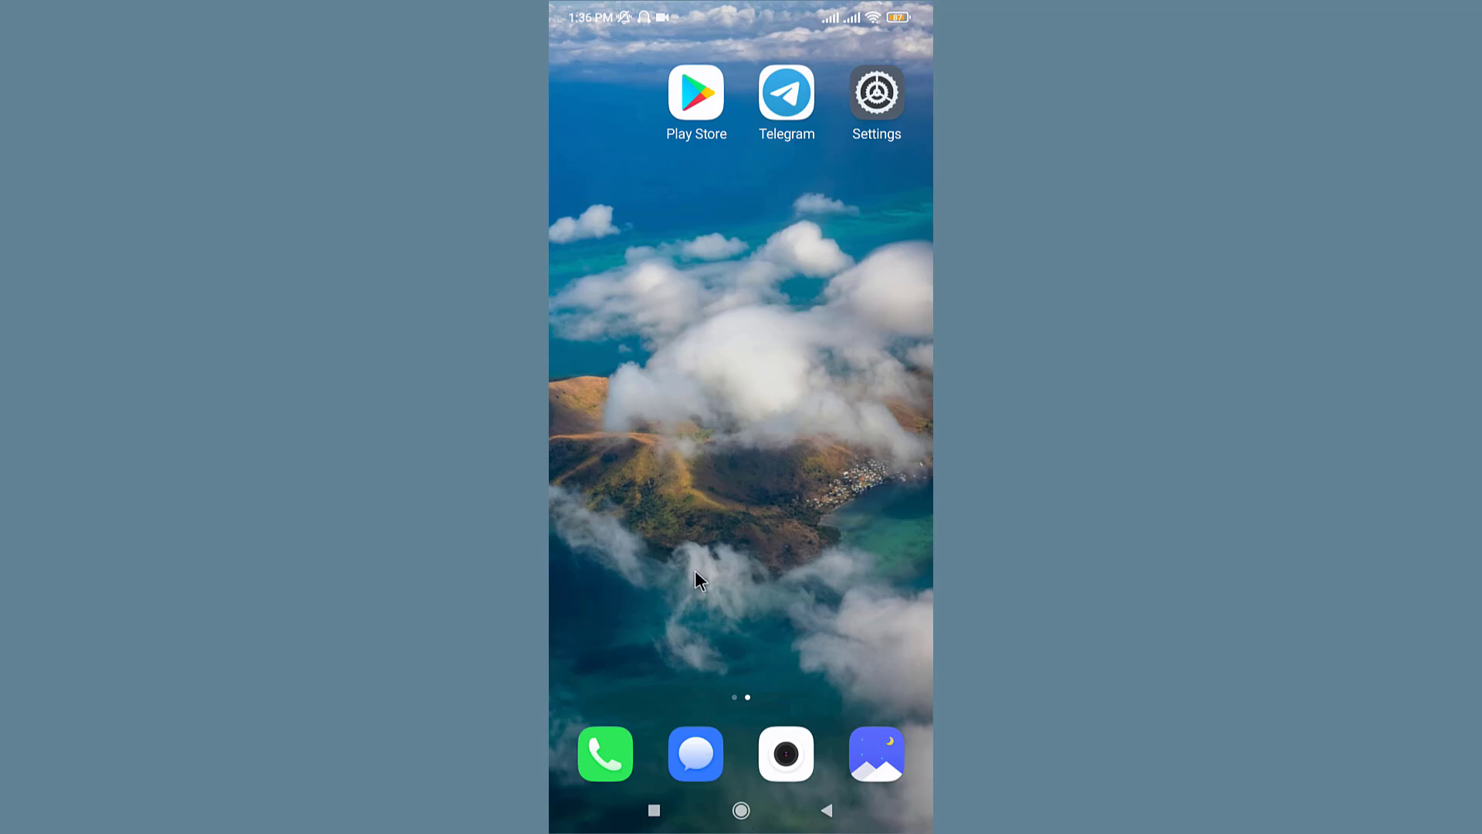
{"action": "mouse_move", "coordinate": [685, 562]}
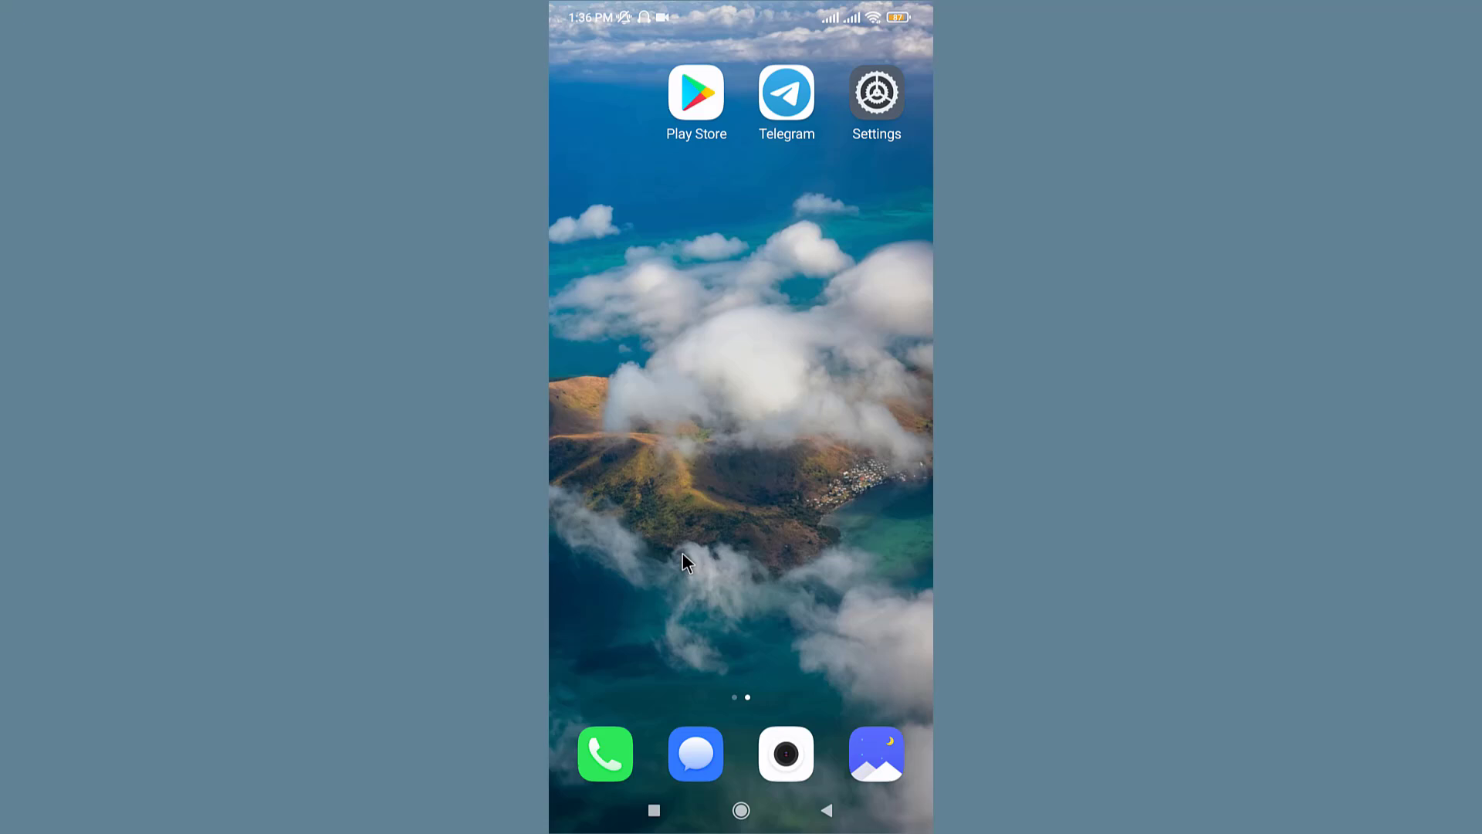
{"action": "mouse_move", "coordinate": [751, 169]}
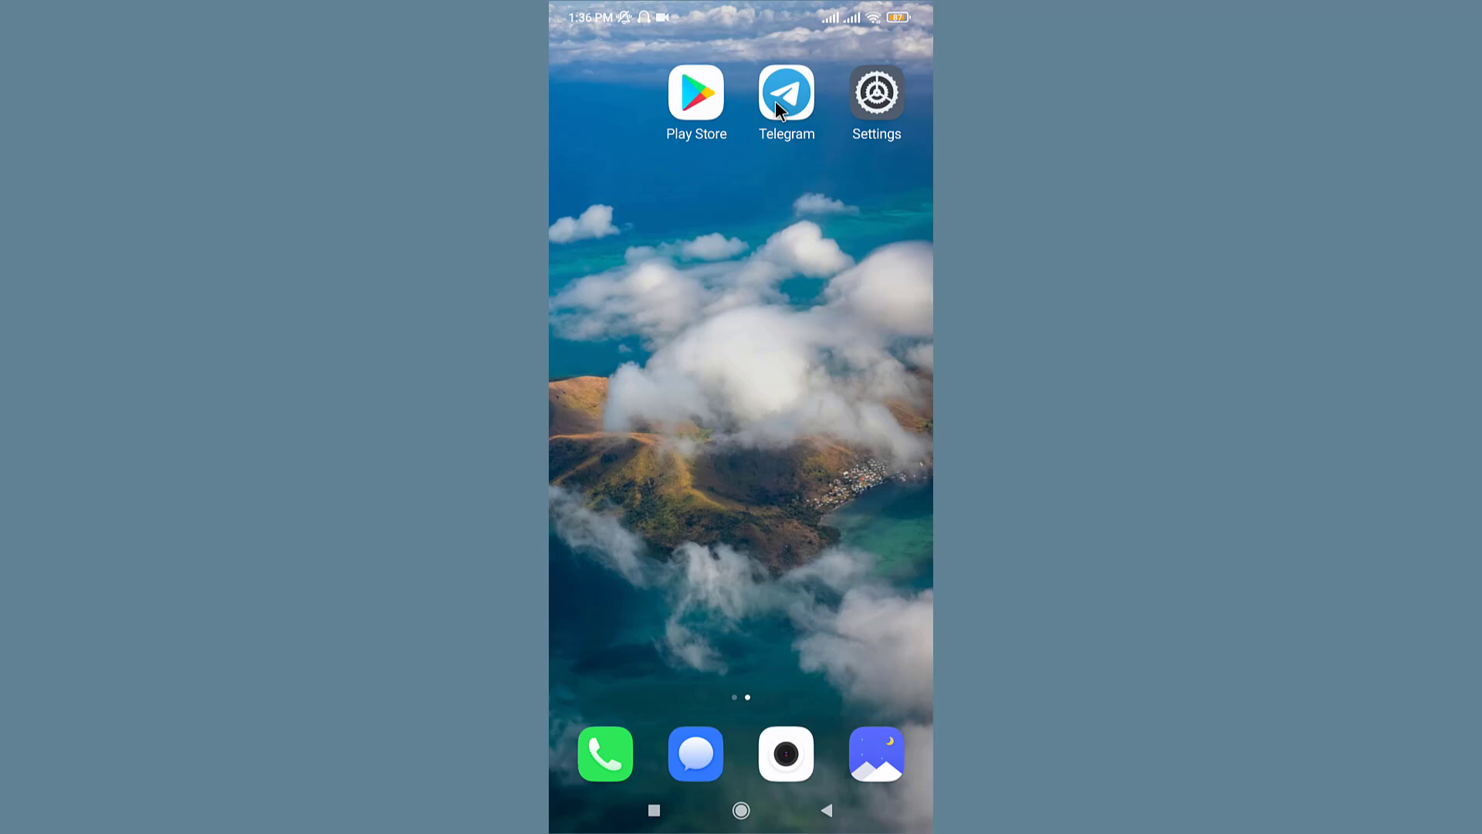
In Telegram's App info, allow data usage on Wi-Fi and both SIMs, then return home.
{"action": "left_click", "coordinate": [786, 93]}
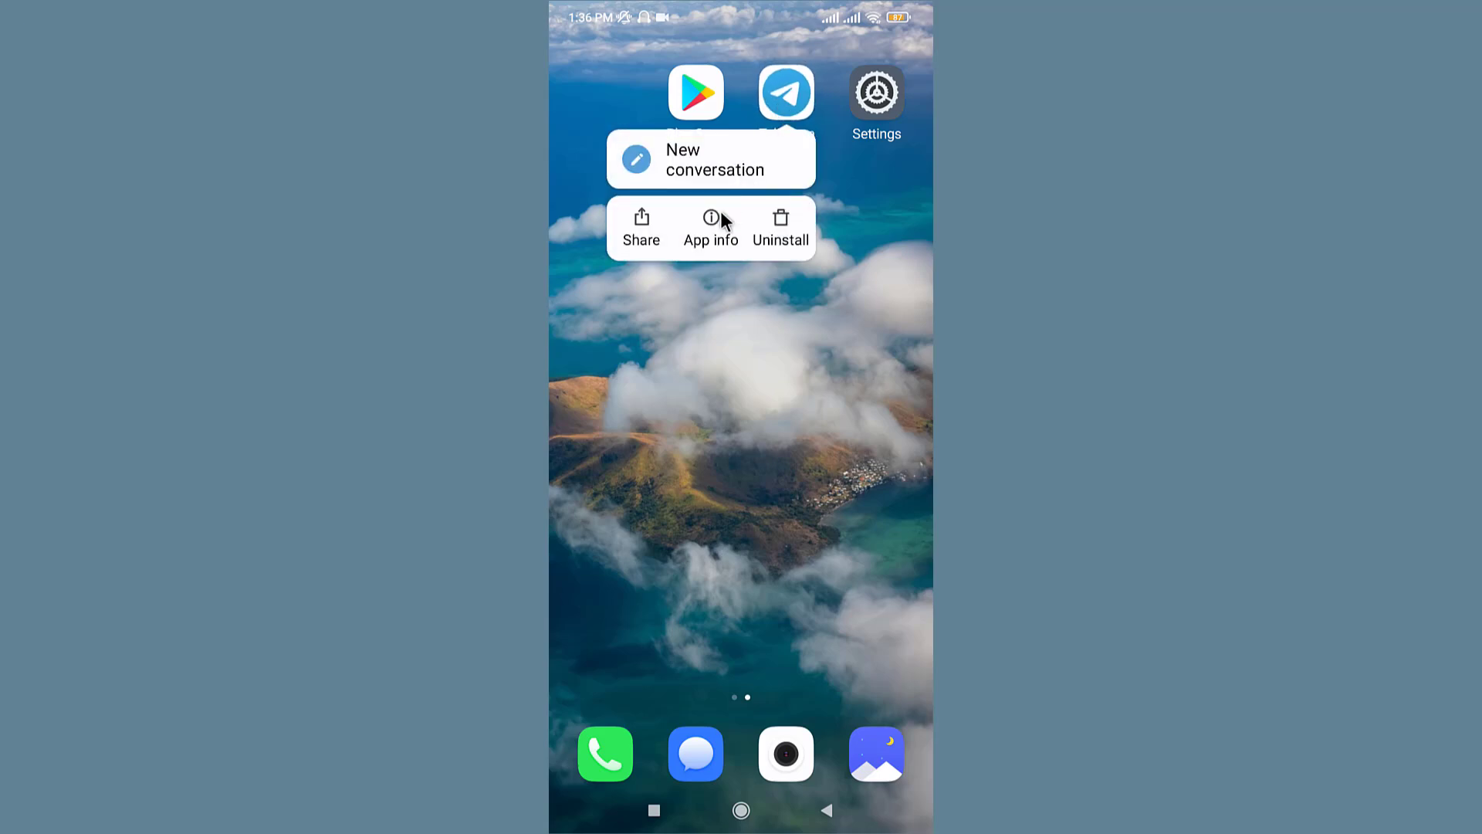
{"action": "left_click", "coordinate": [710, 227]}
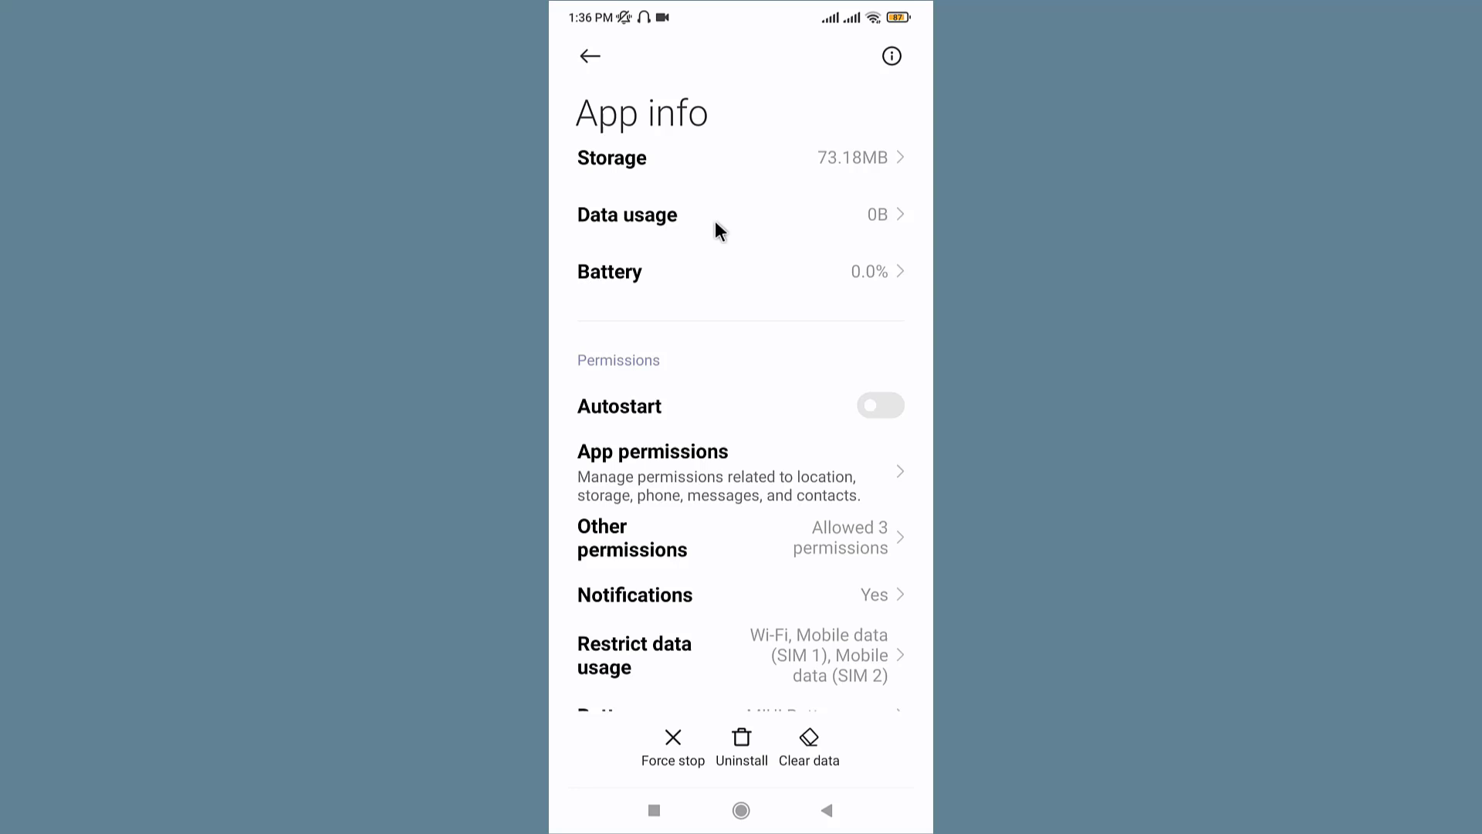
{"action": "scroll", "scroll_direction": "down", "scroll_amount": 3}
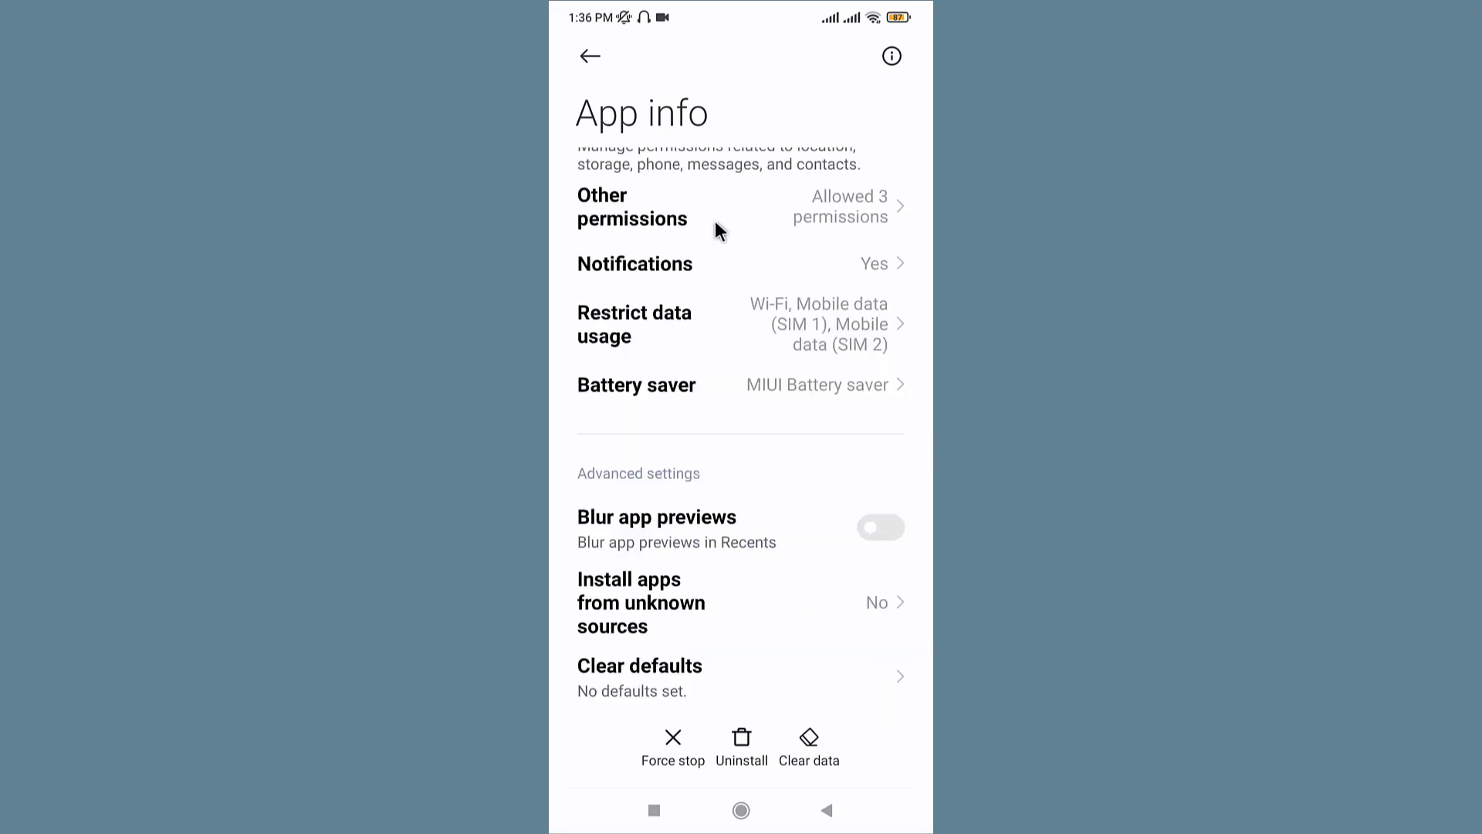
{"action": "mouse_move", "coordinate": [667, 320]}
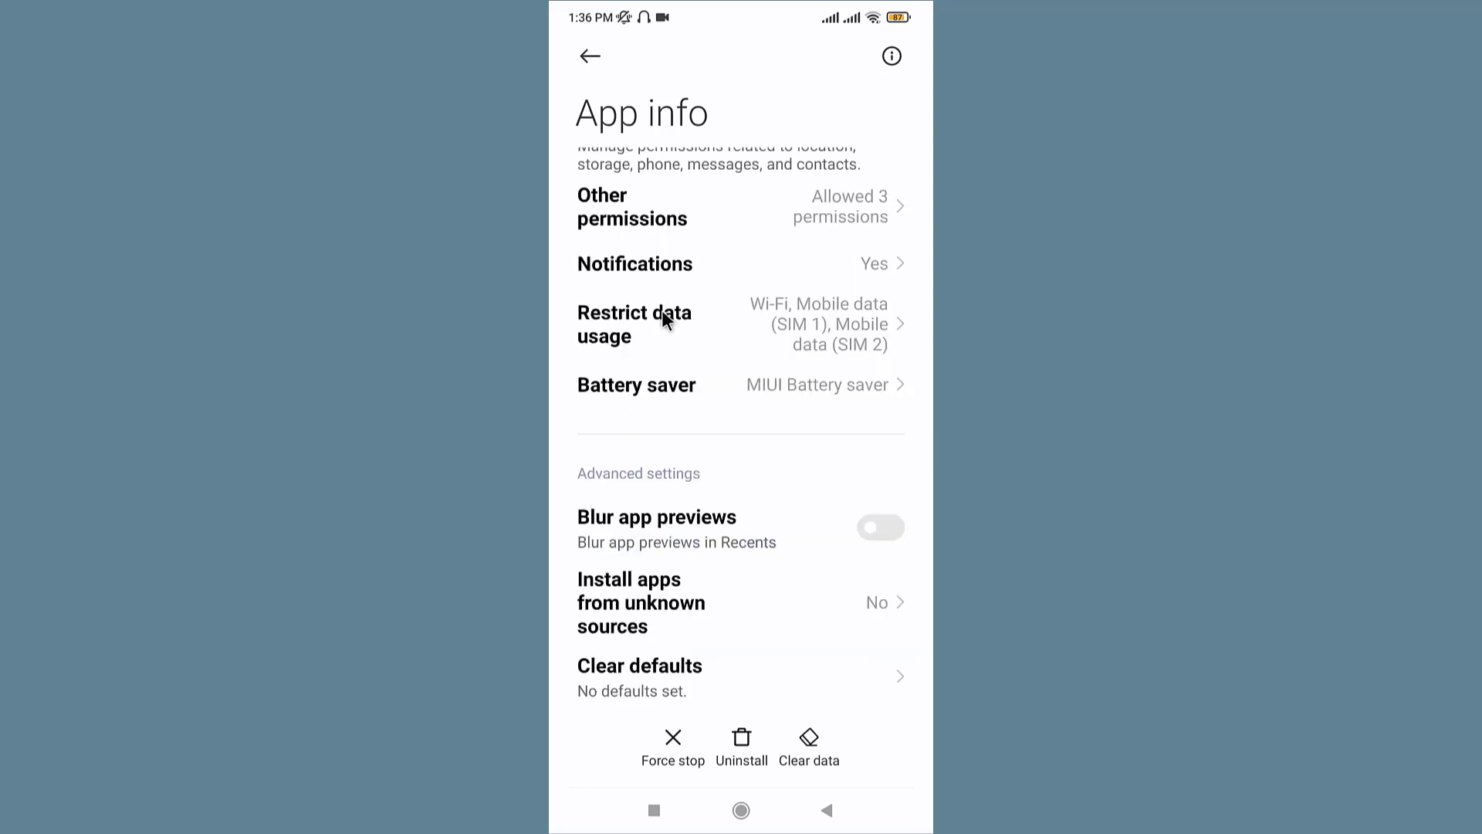
{"action": "left_click", "coordinate": [662, 324]}
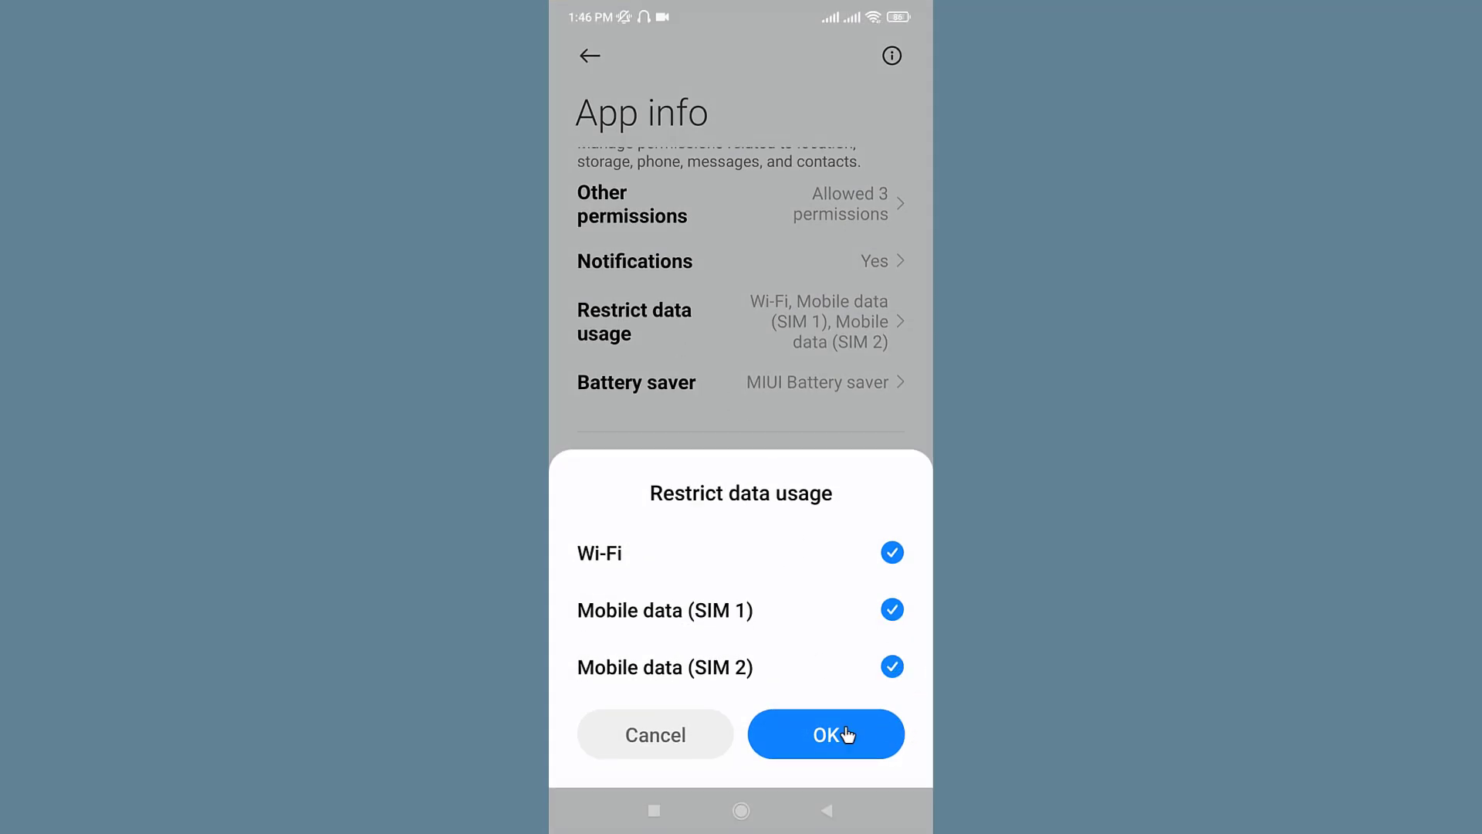
{"action": "left_click", "coordinate": [824, 733]}
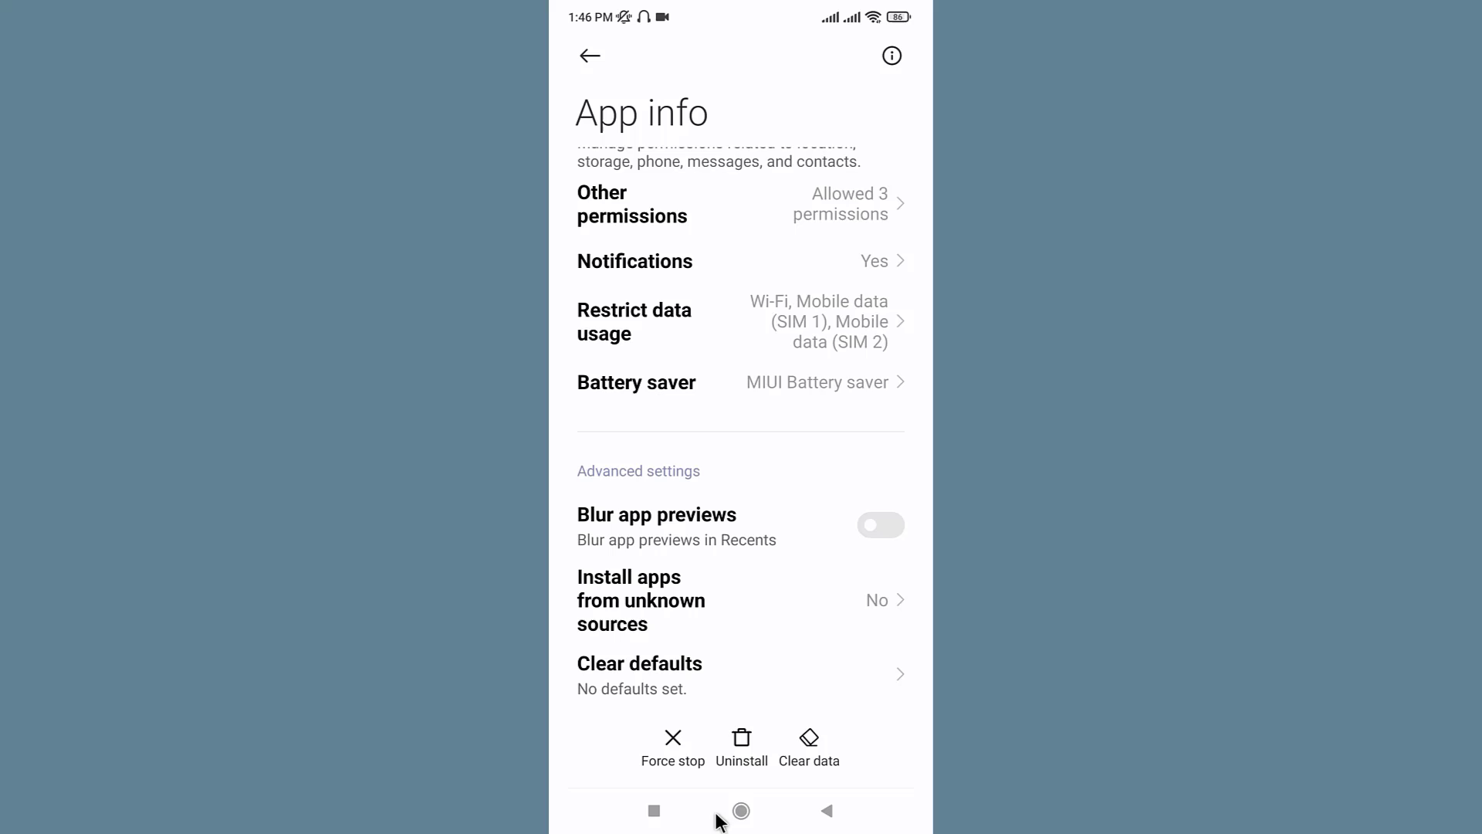
{"action": "left_click", "coordinate": [741, 810]}
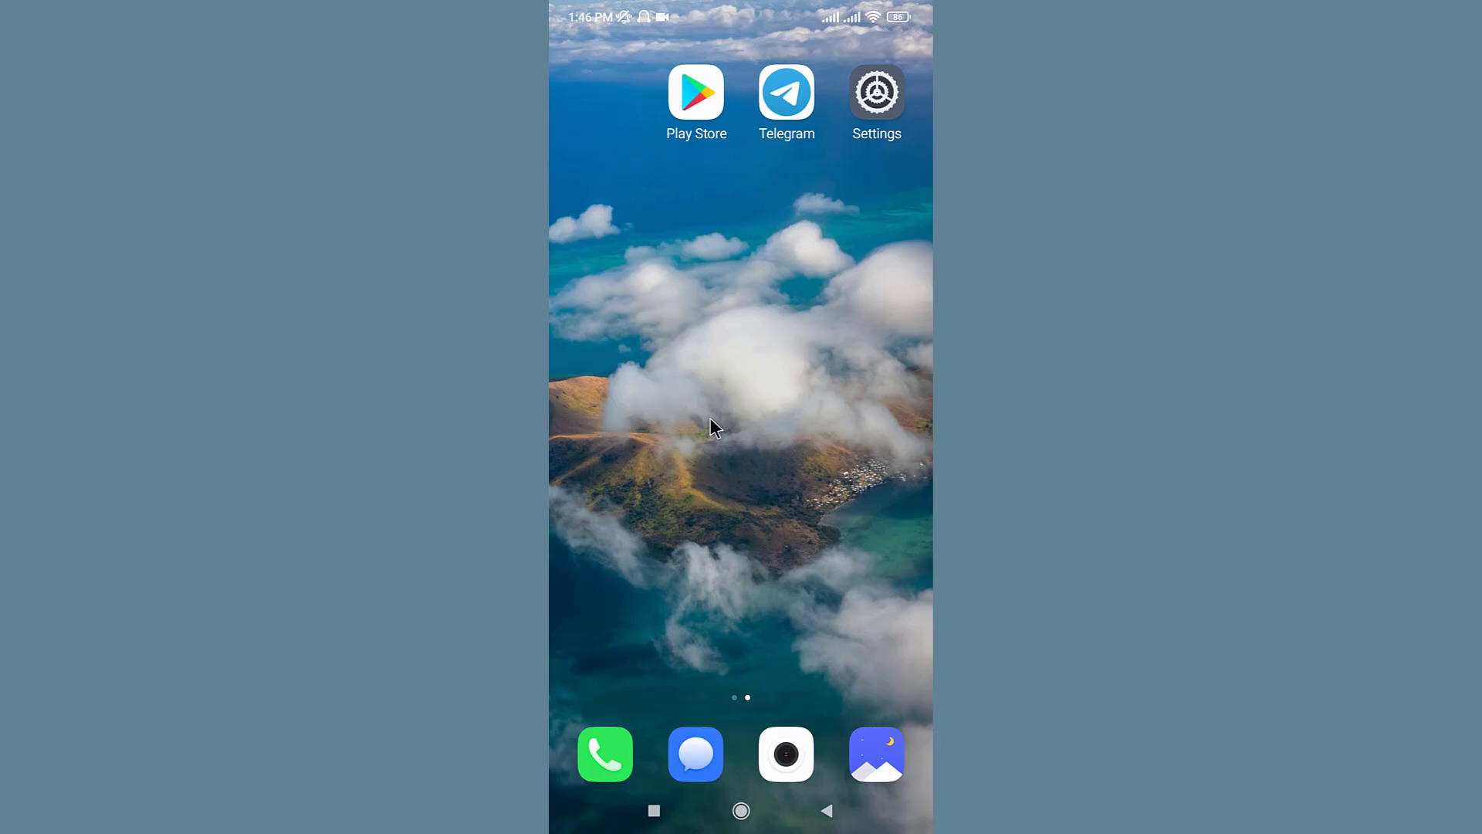
Pull down the notification shade showing quick settings and the Screen Recorder notice.
{"action": "left_click_drag", "start_coordinate": [741, 19], "coordinate": [741, 284]}
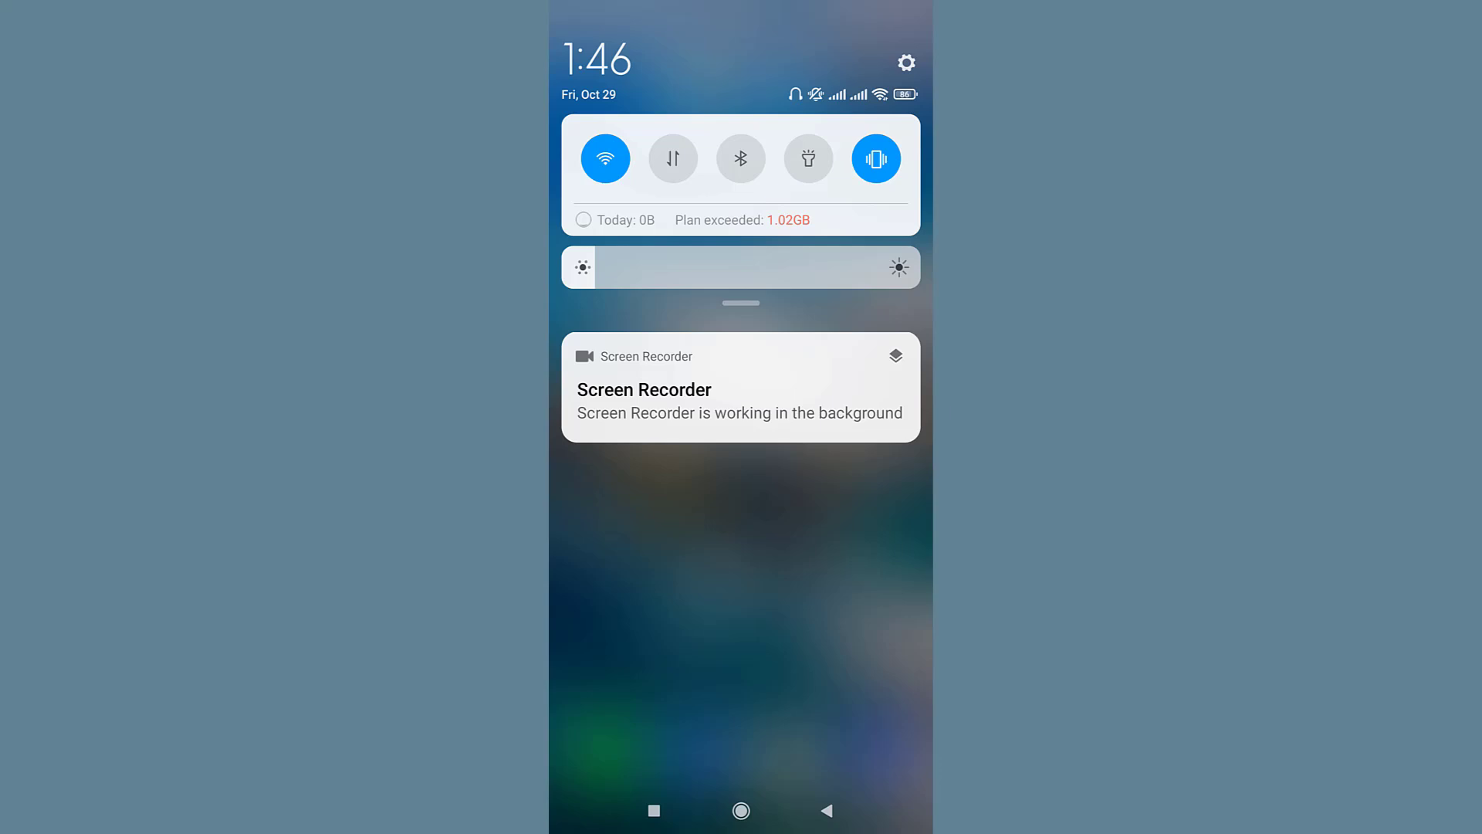